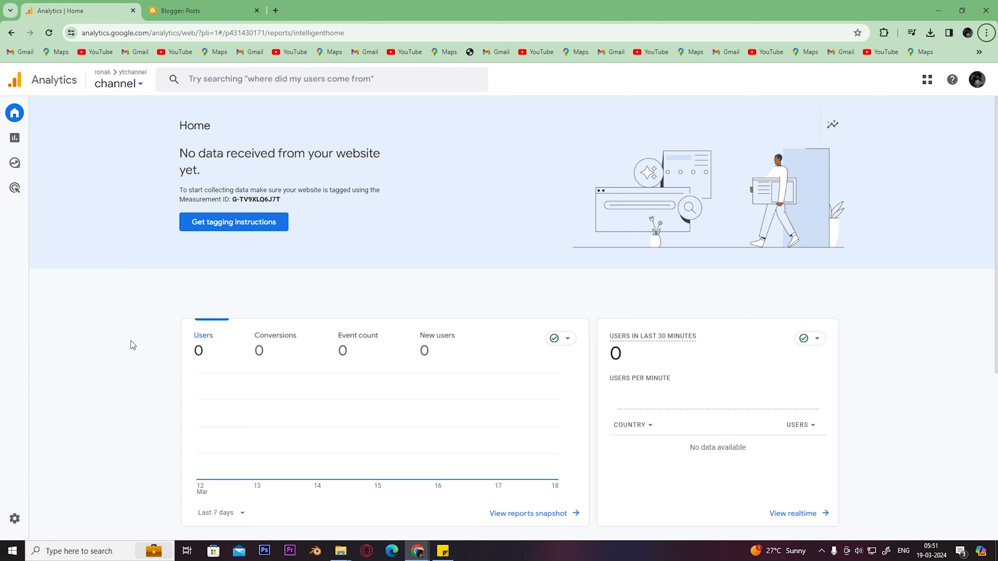
mouse_move(123, 165)
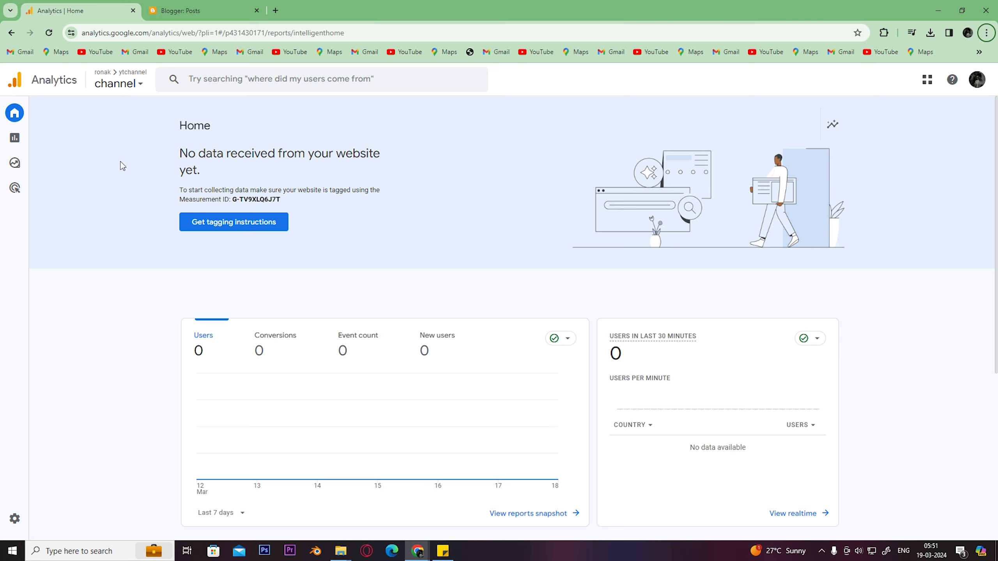
Search Analytics for 'measurement id' to surface the ytchannel Measurement ID G-TV9XLQ6J7T.
left_click(117, 84)
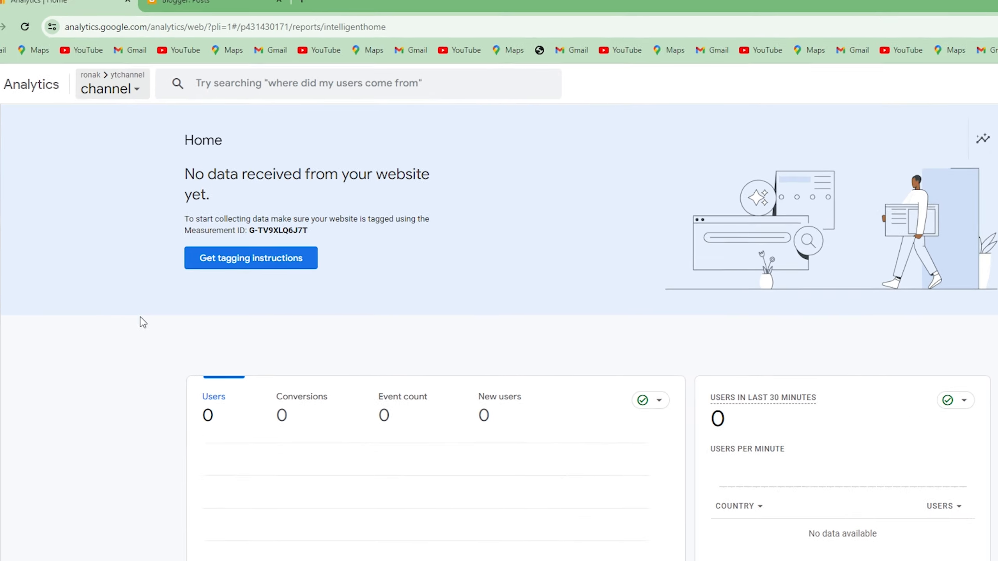
left_click(356, 84)
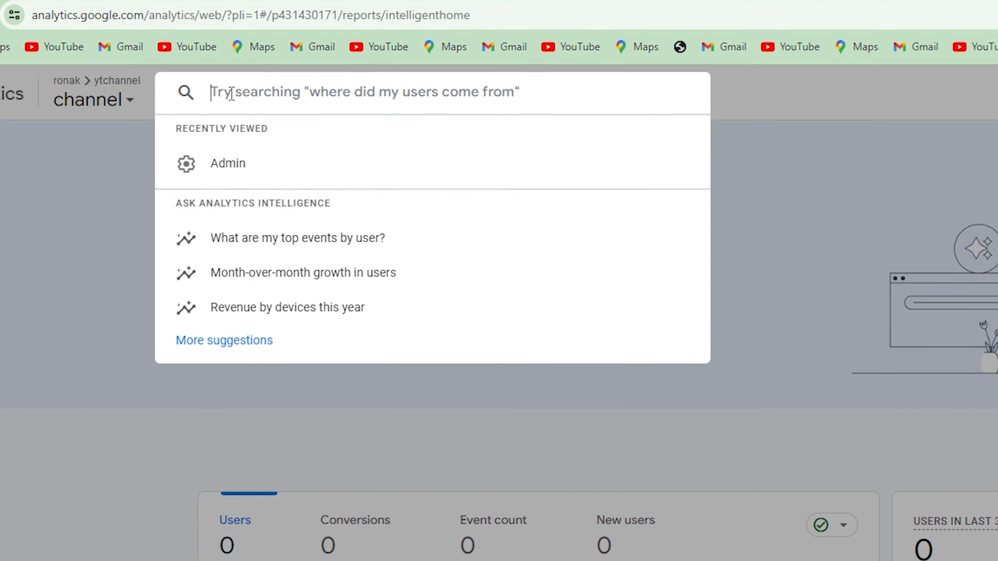
type("measurement id")
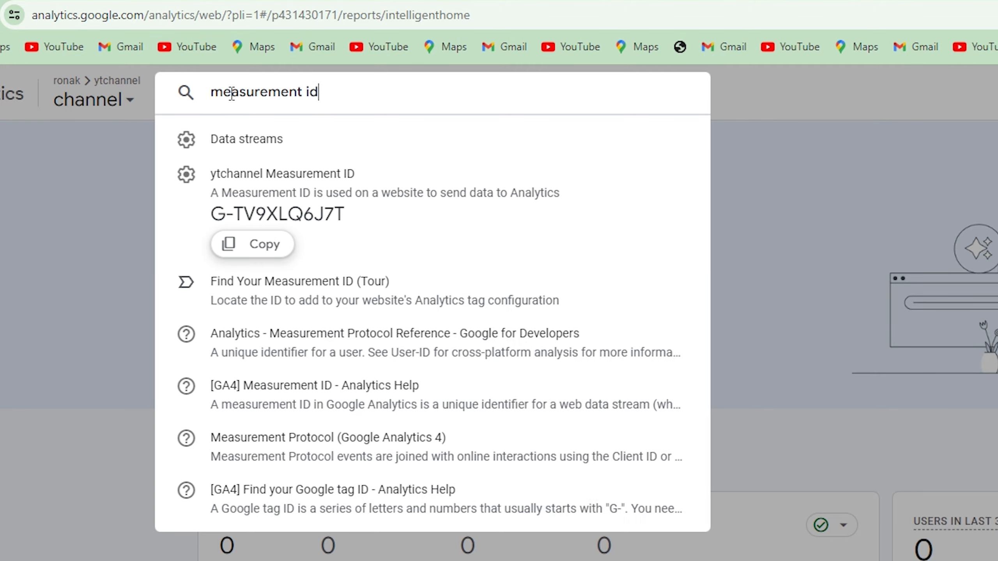
mouse_move(238, 180)
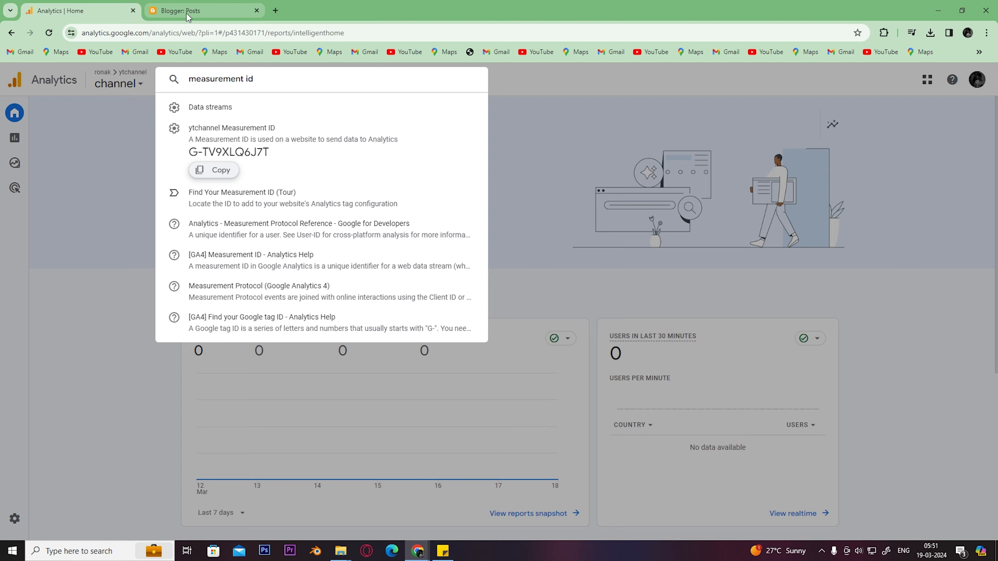
Switch to Blogger and reach the Google Analytics Measurement ID setting under Basic.
left_click(202, 10)
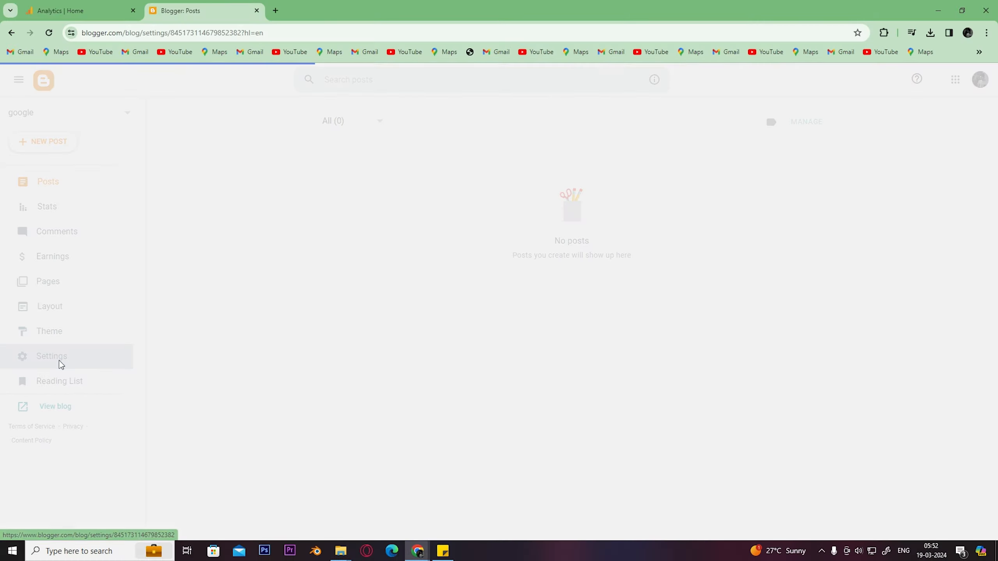
left_click(51, 356)
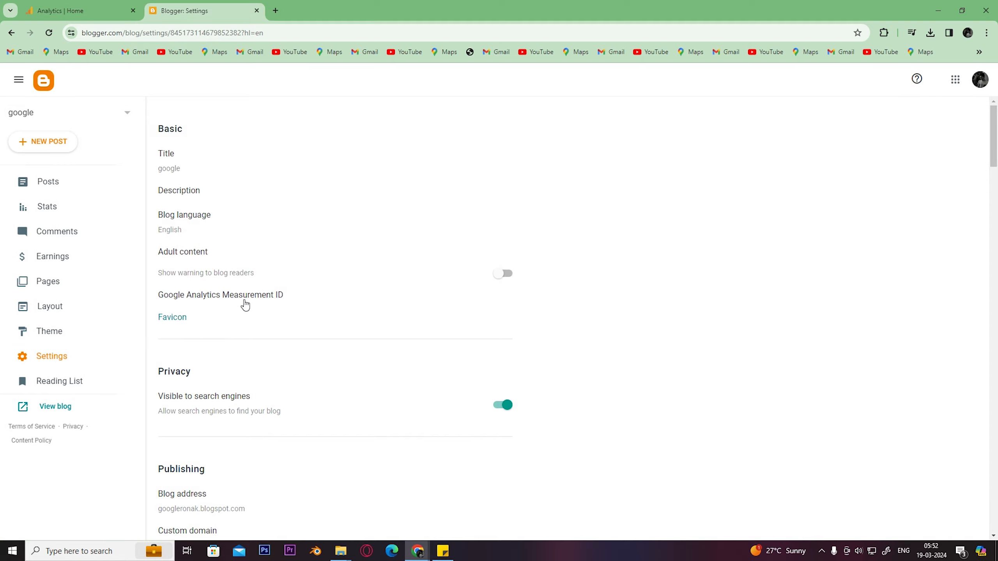
left_click(220, 294)
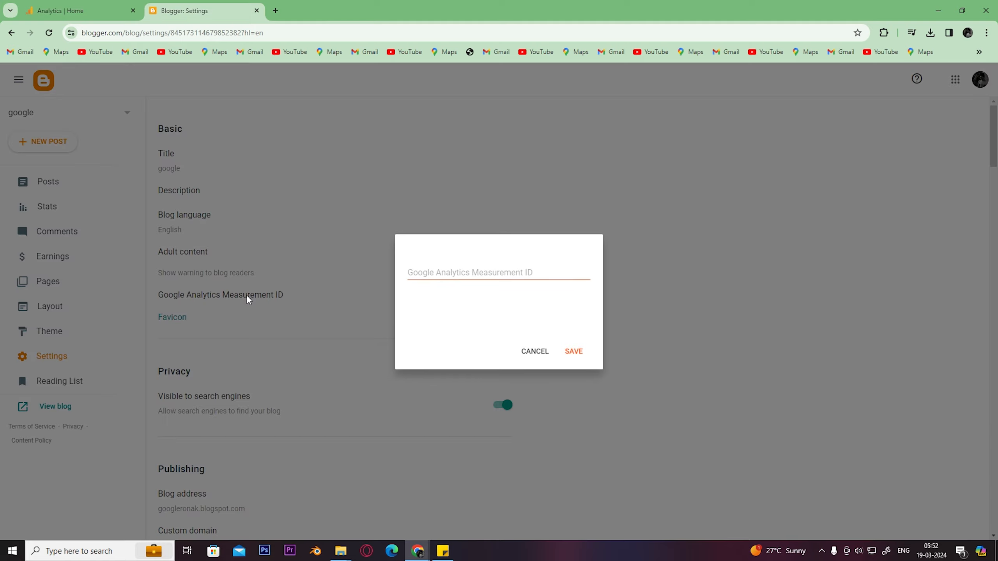
Enter G-TV9XLQ6J7T as the blog's Measurement ID and save it.
left_click(498, 272)
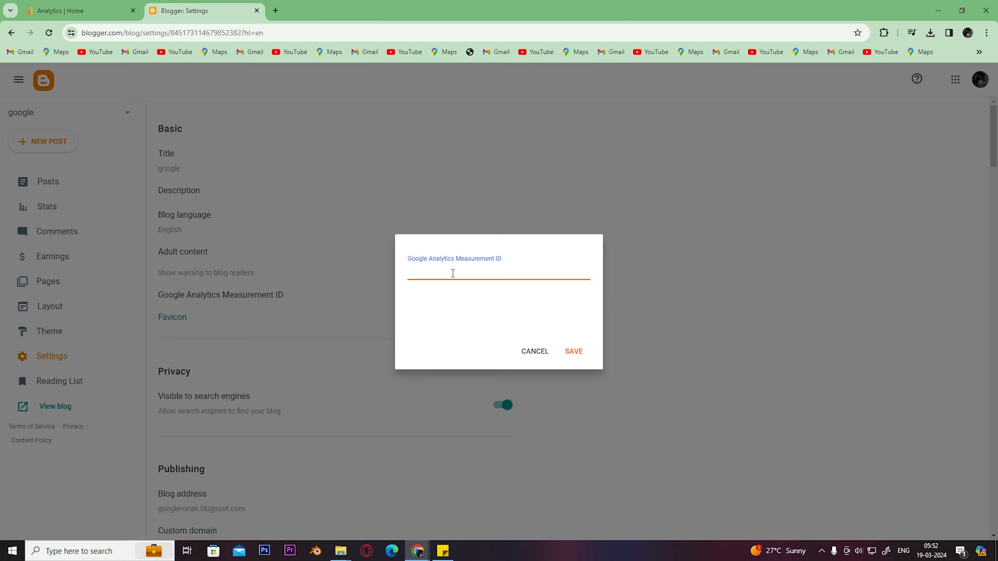
type("G-TV9XLQ6J7T")
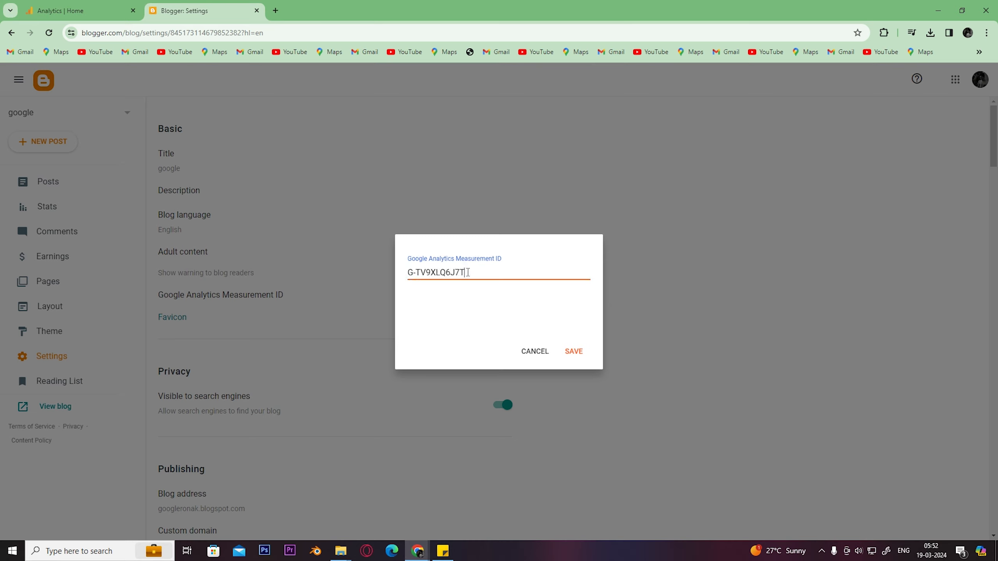
left_click(572, 350)
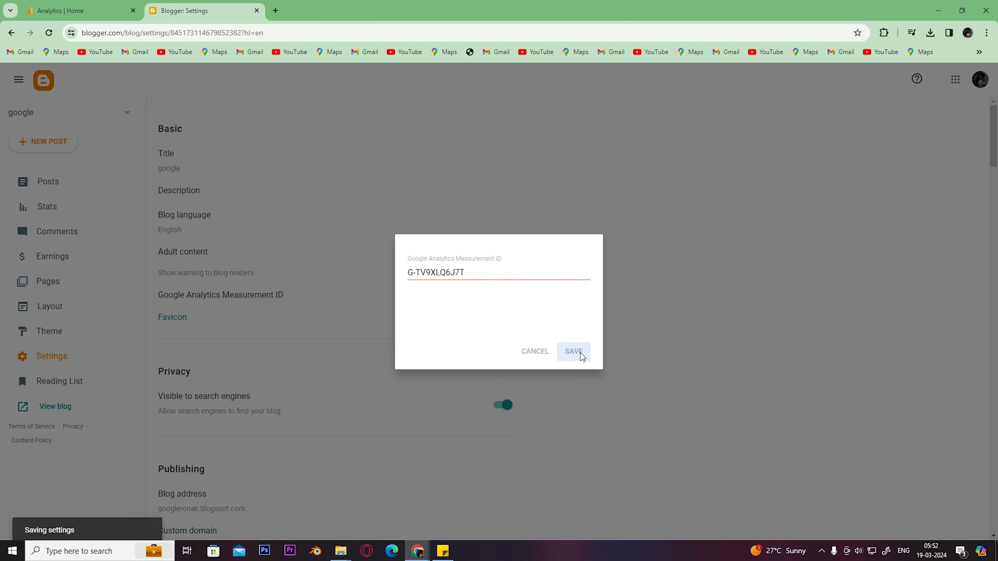
left_click(571, 351)
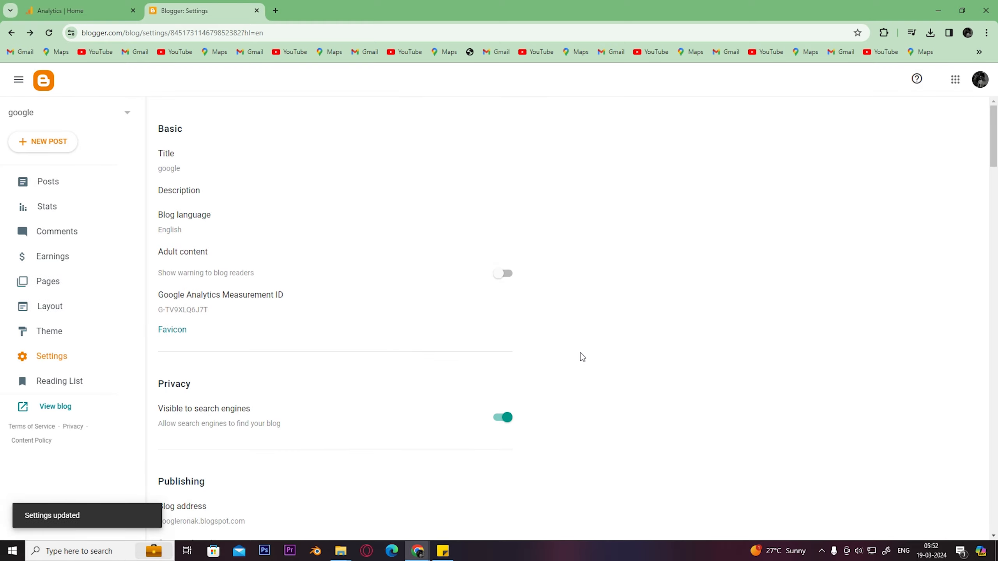
mouse_move(521, 308)
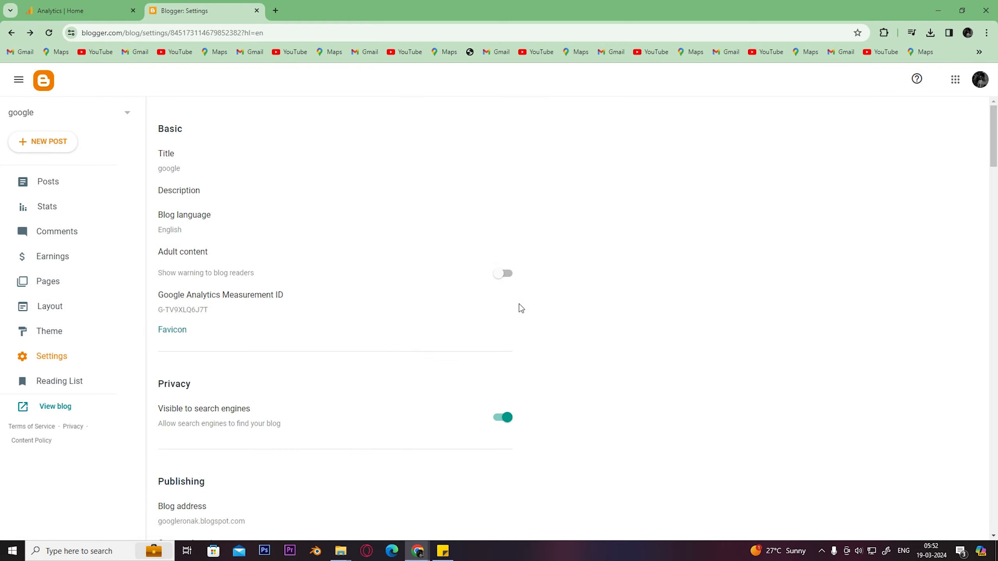
Enable the adult content warning, then return to the blog's Posts list.
left_click(502, 273)
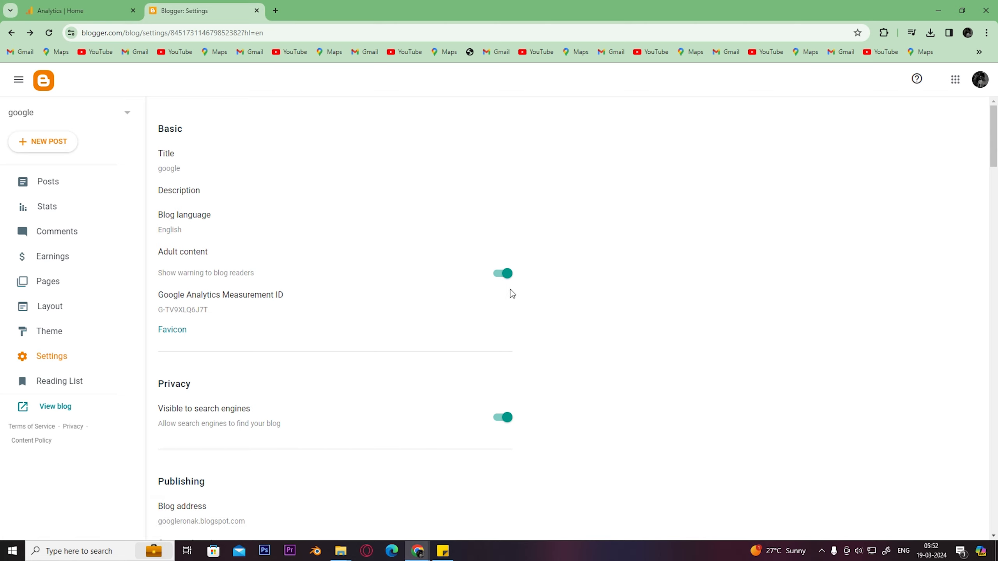
mouse_move(555, 334)
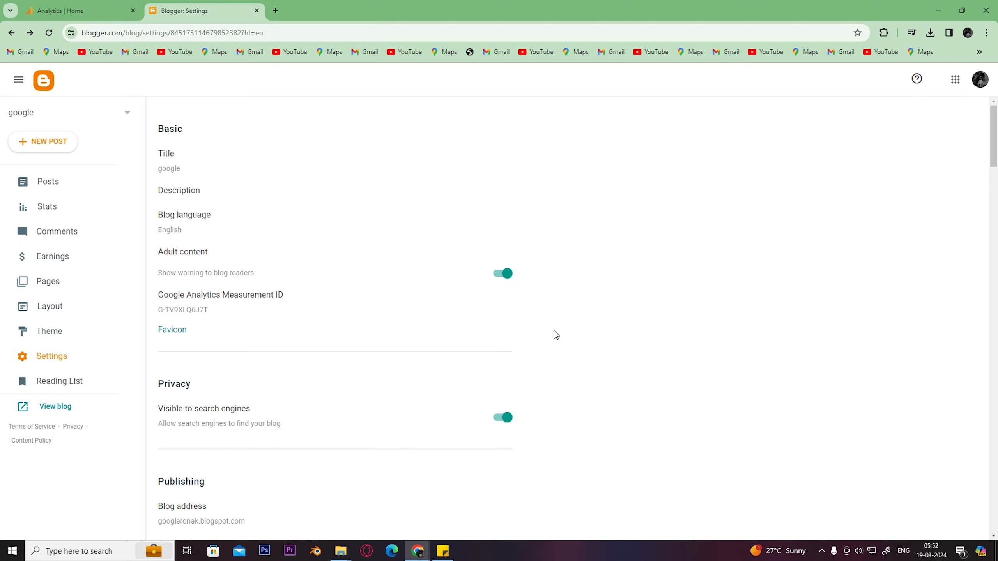
mouse_move(67, 184)
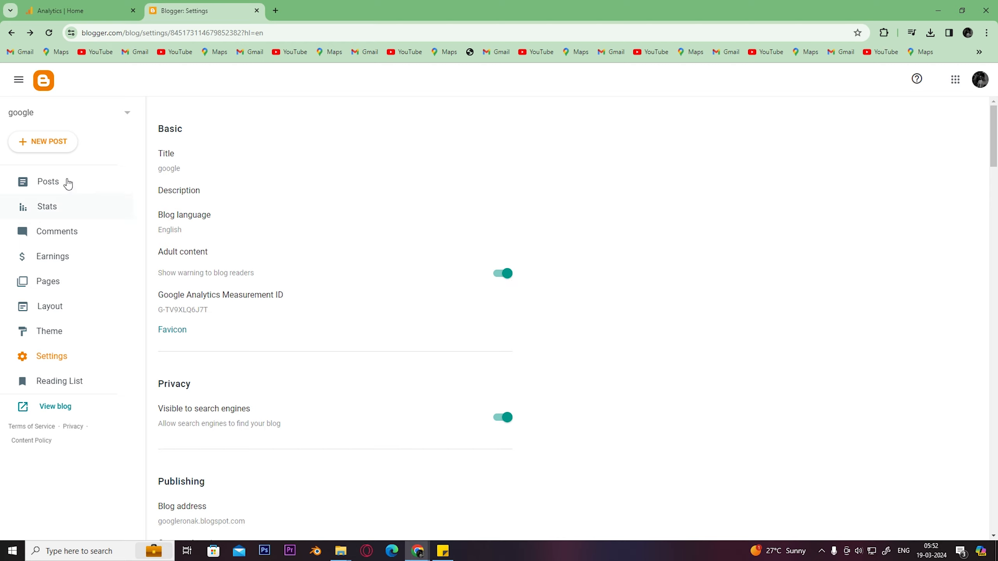
left_click(47, 181)
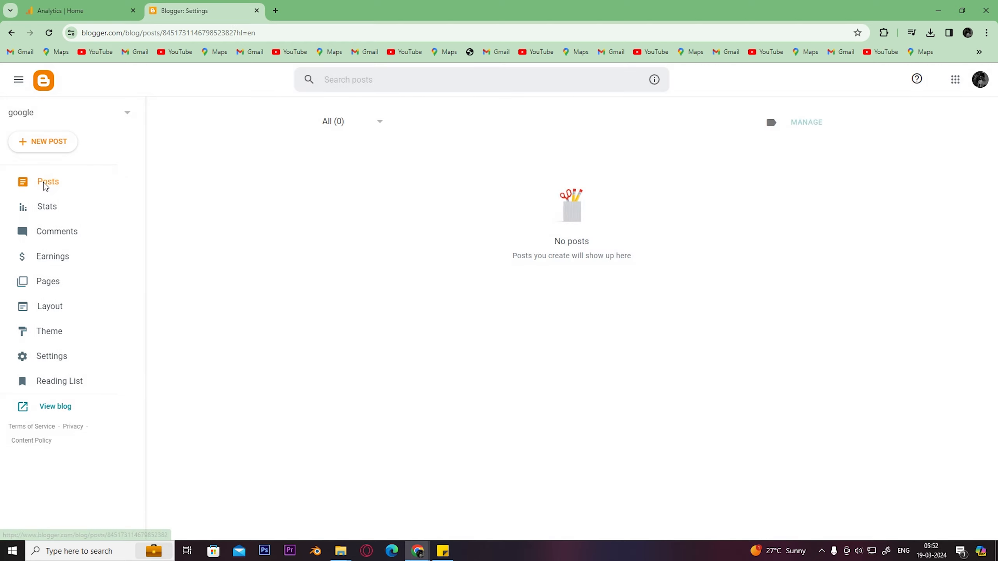
left_click(46, 181)
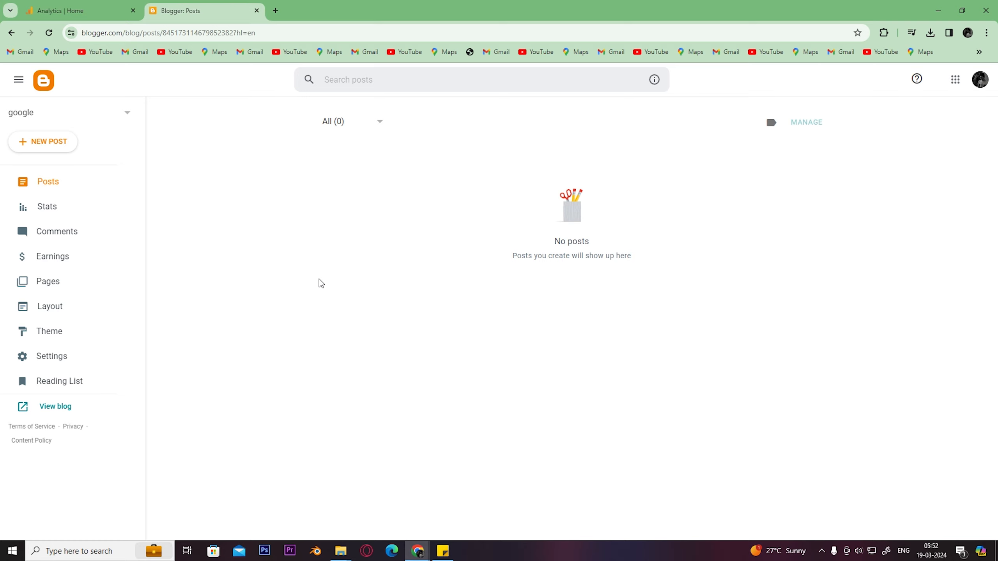